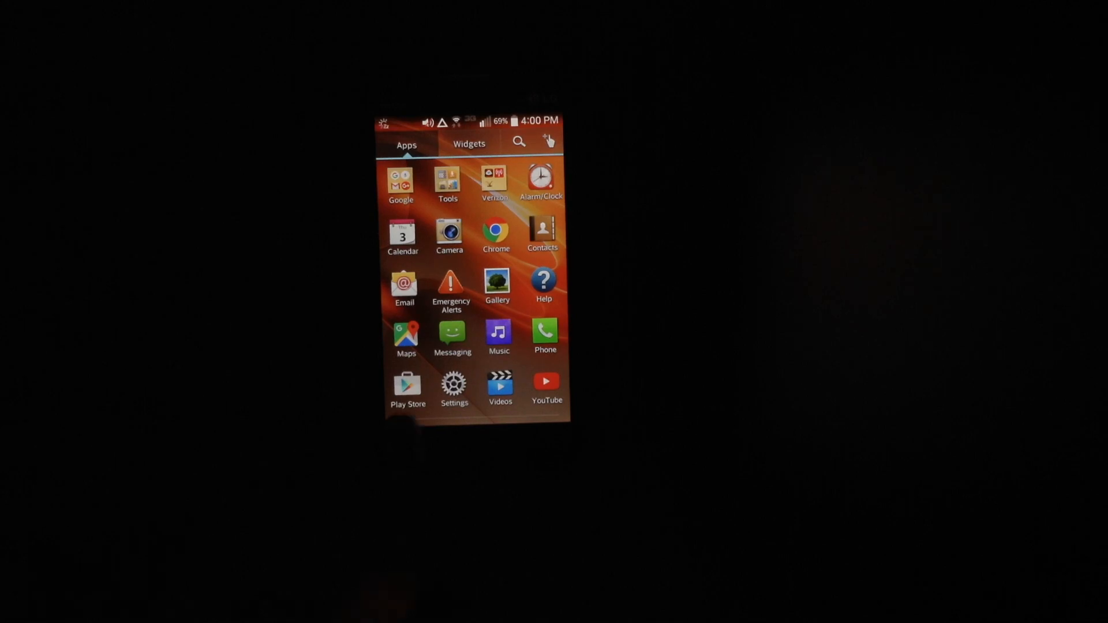
- Go into the phone's Settings and reach the Security options
left_click(454, 385)
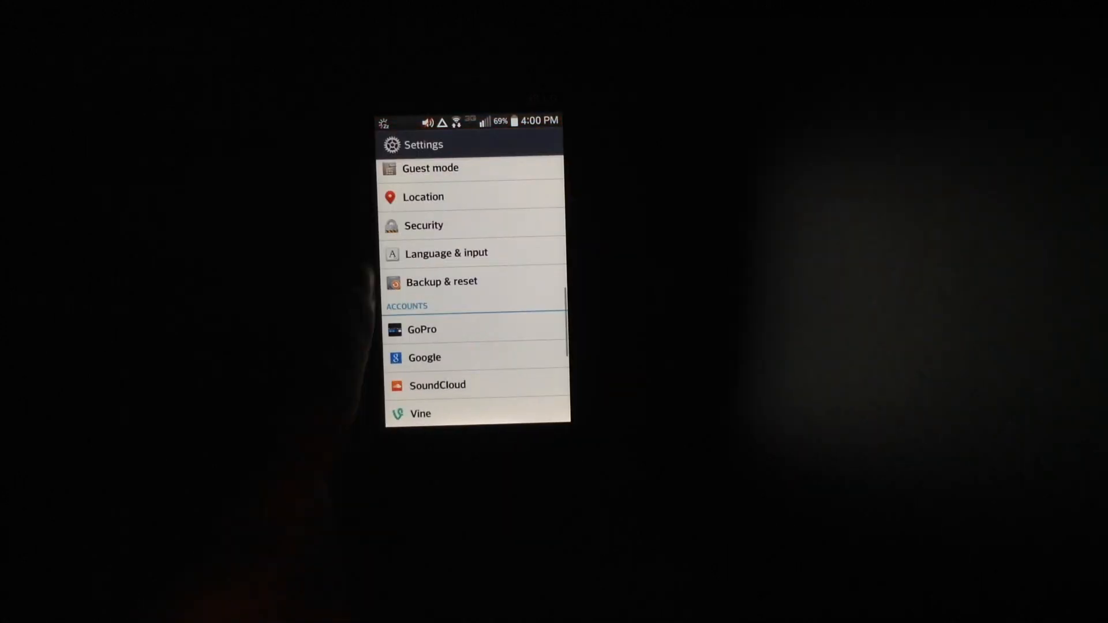
left_click(424, 225)
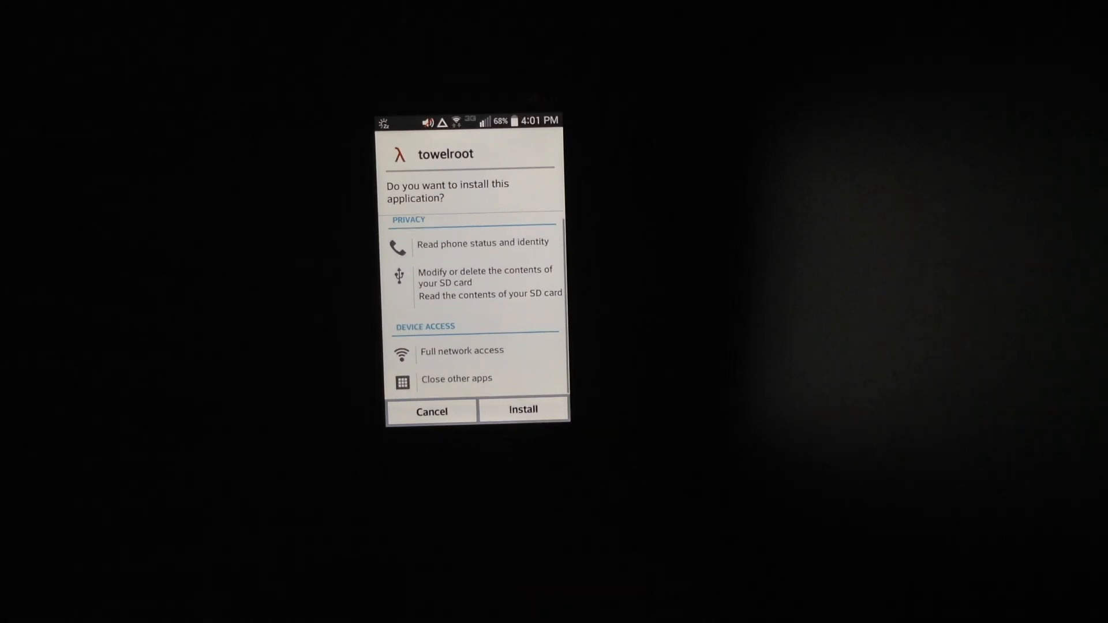
- Install towelroot anyway after accepting the security warning
left_click(523, 410)
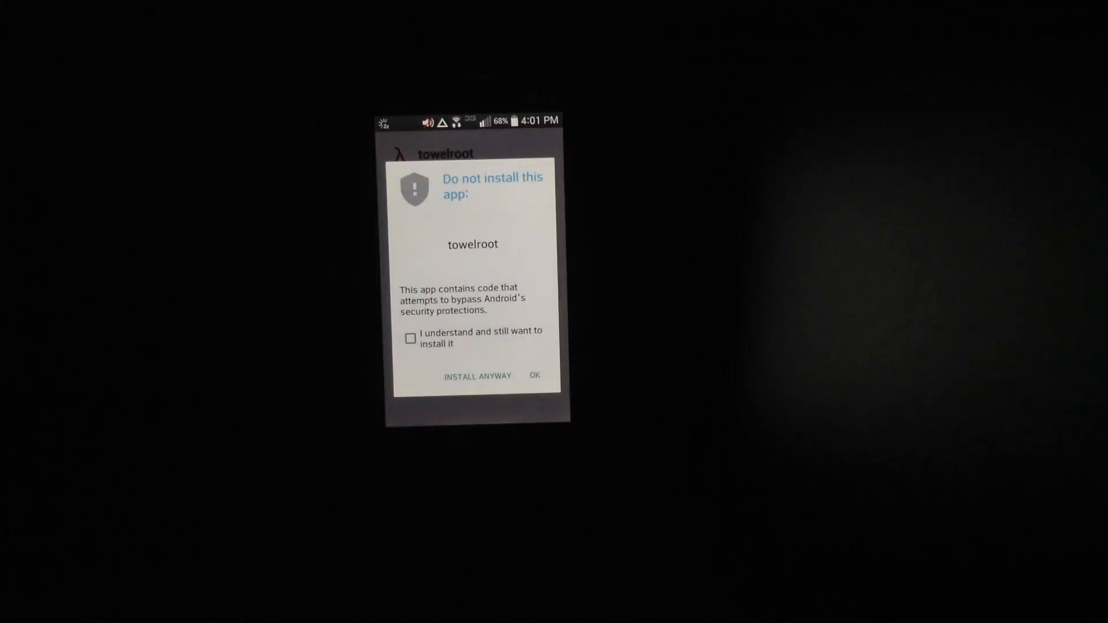
left_click(410, 338)
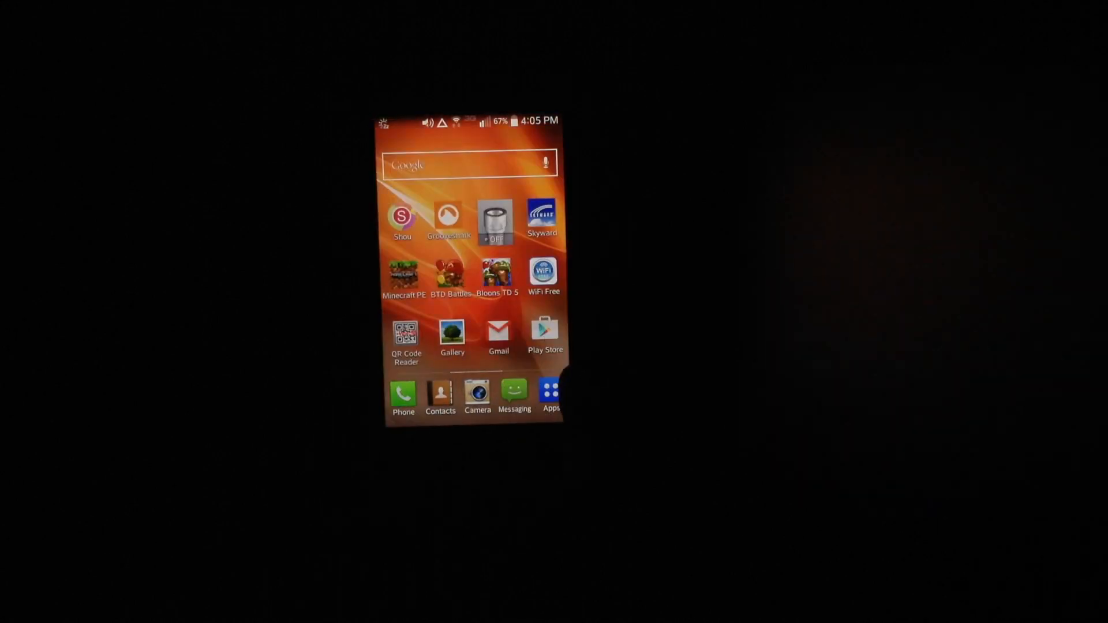
- Search Google Play for the app starting with 'u', then return to the phone's Settings
left_click(544, 333)
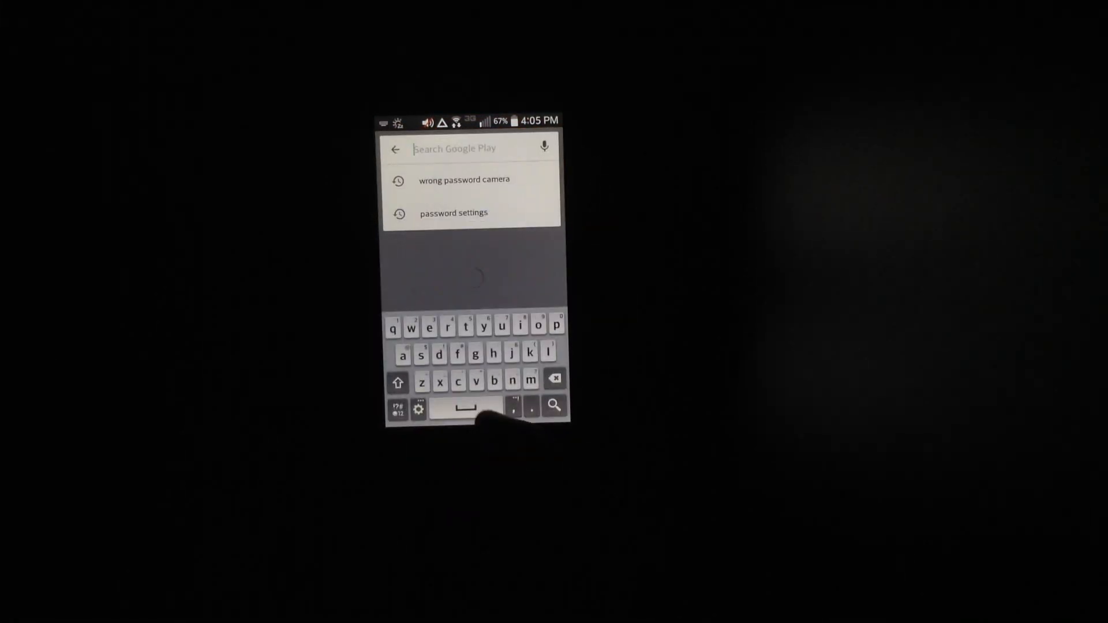
type("u")
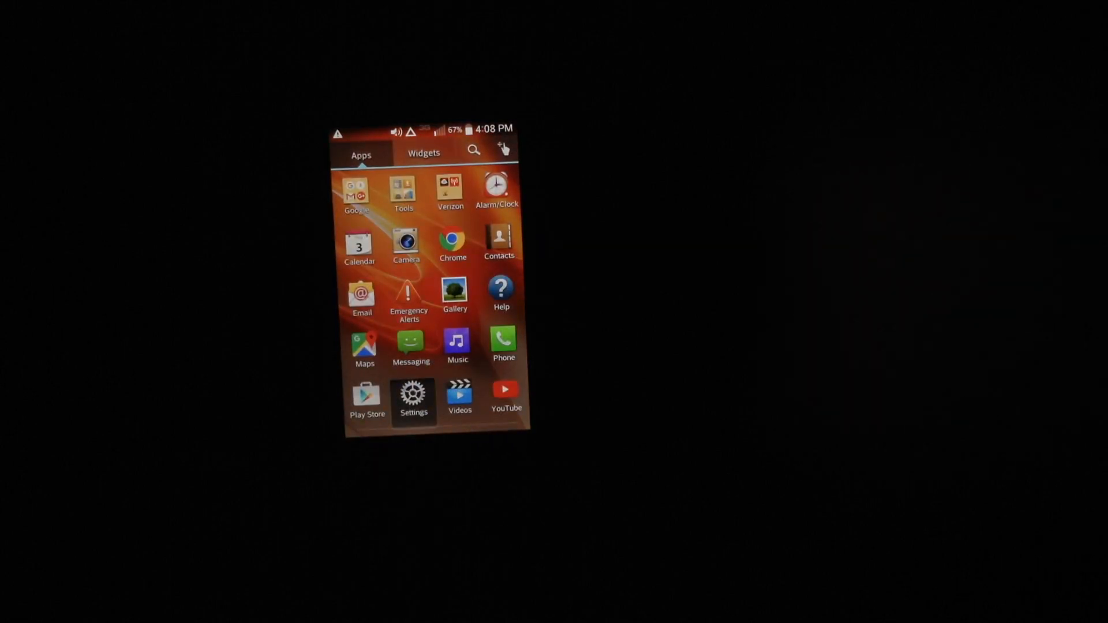
left_click(413, 395)
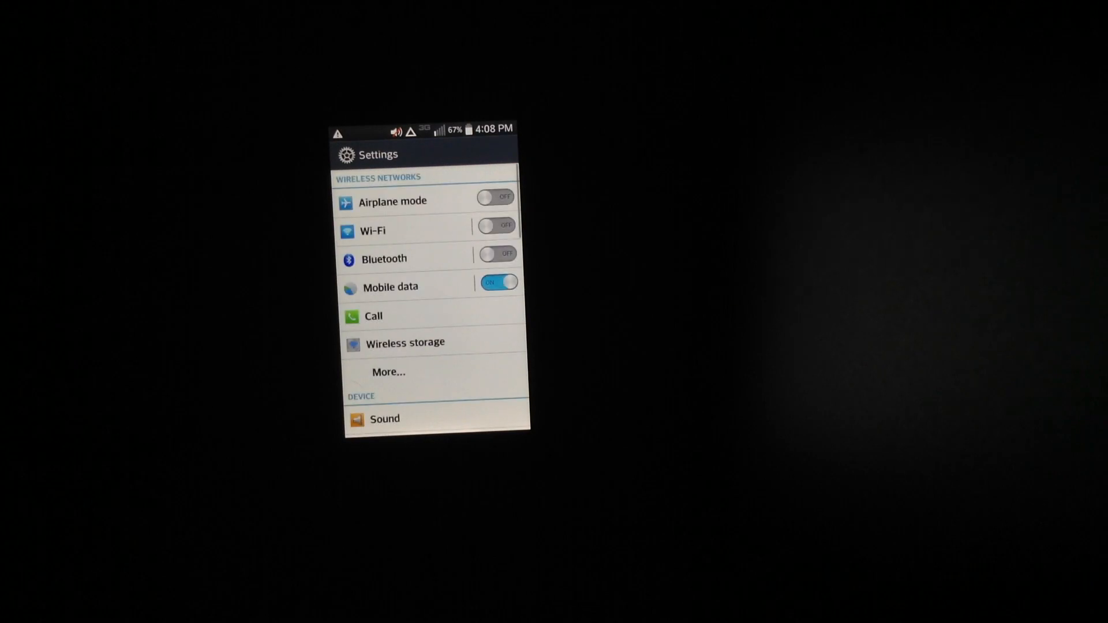